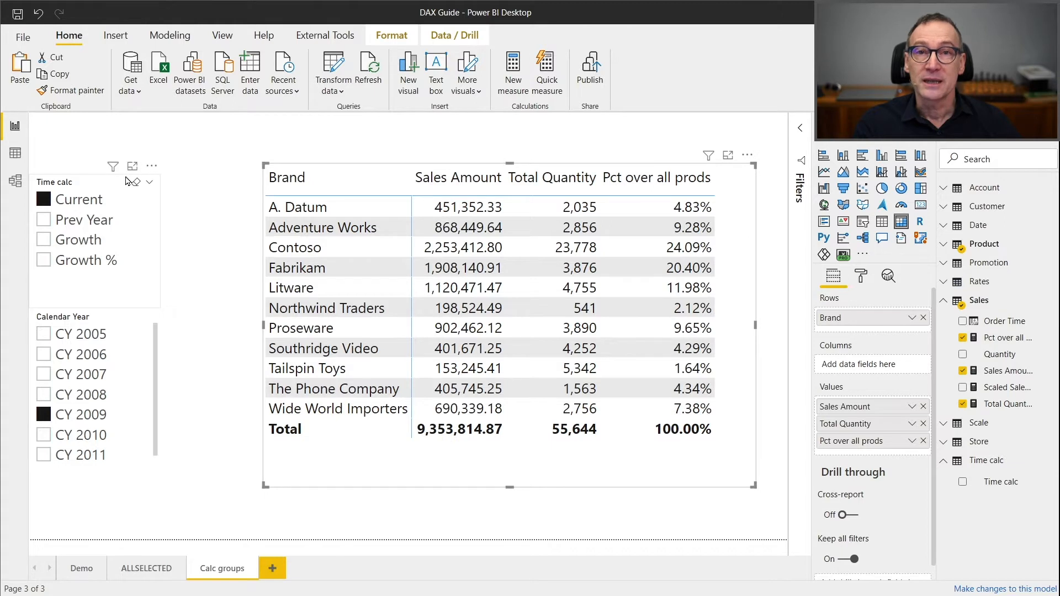
mouse_move(116, 214)
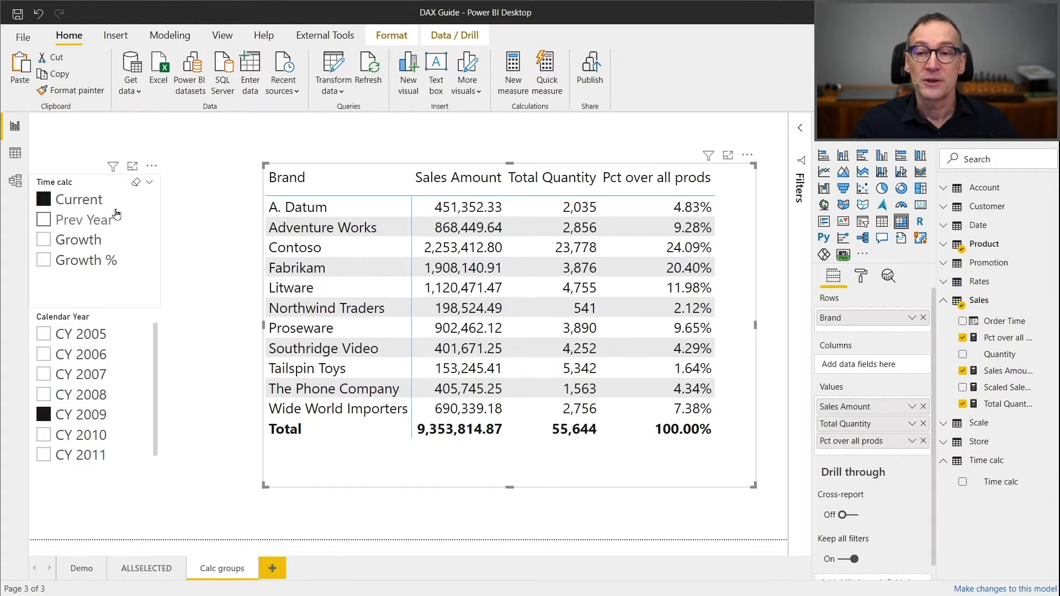
mouse_move(124, 240)
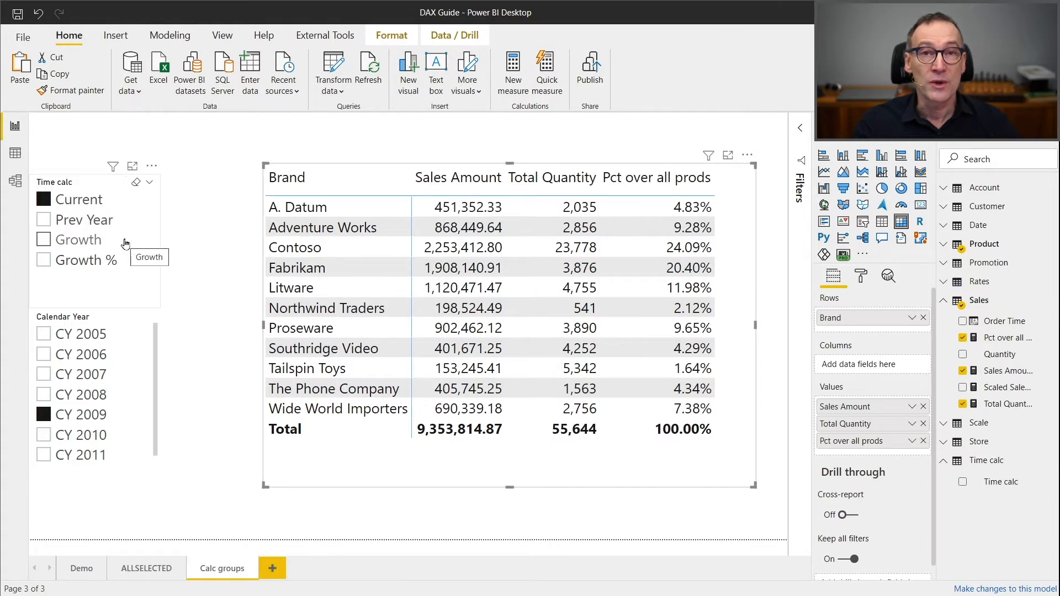
mouse_move(128, 263)
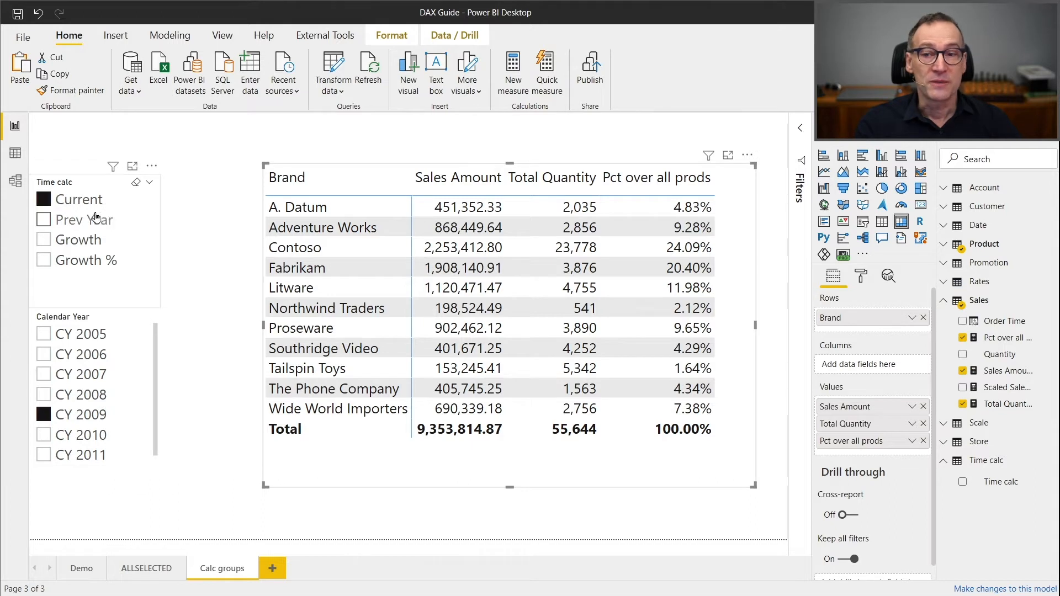
Step: Select Prev Year in the Time calc slicer so the brand matrix shows previous-year figures
left_click(44, 220)
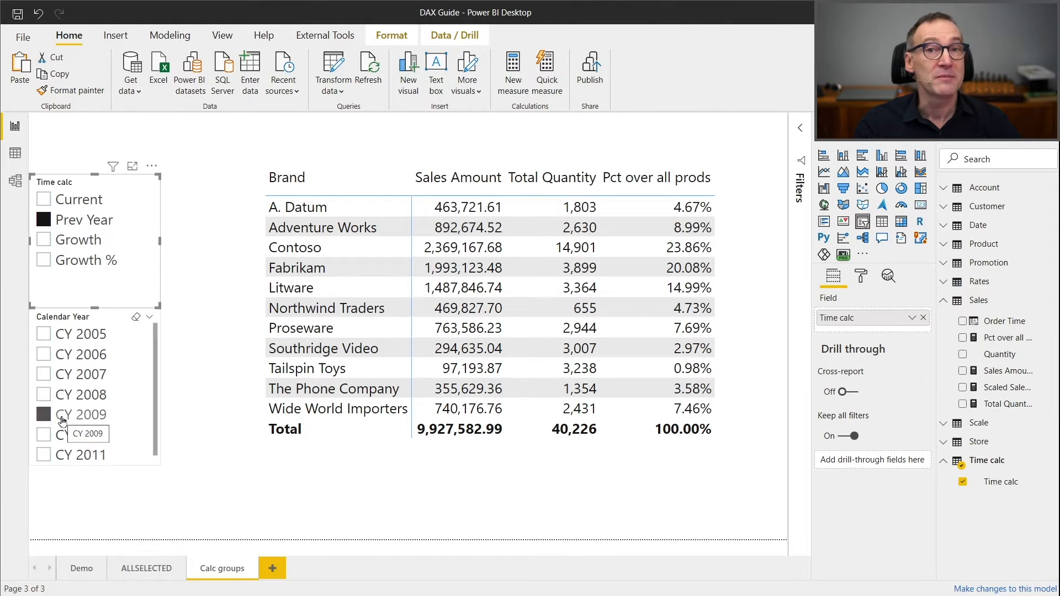
mouse_move(72, 388)
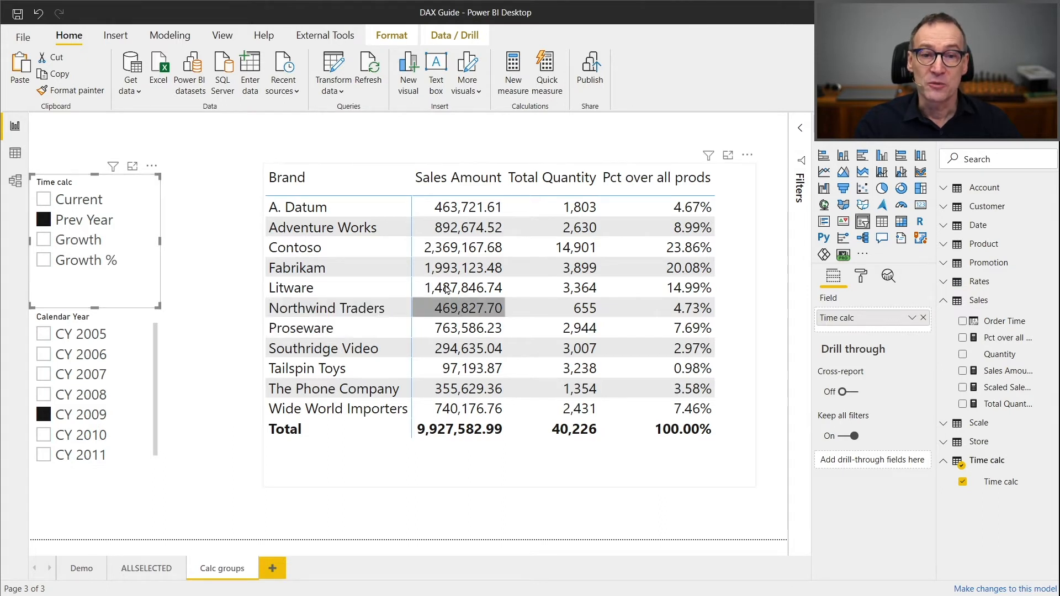
mouse_move(467, 207)
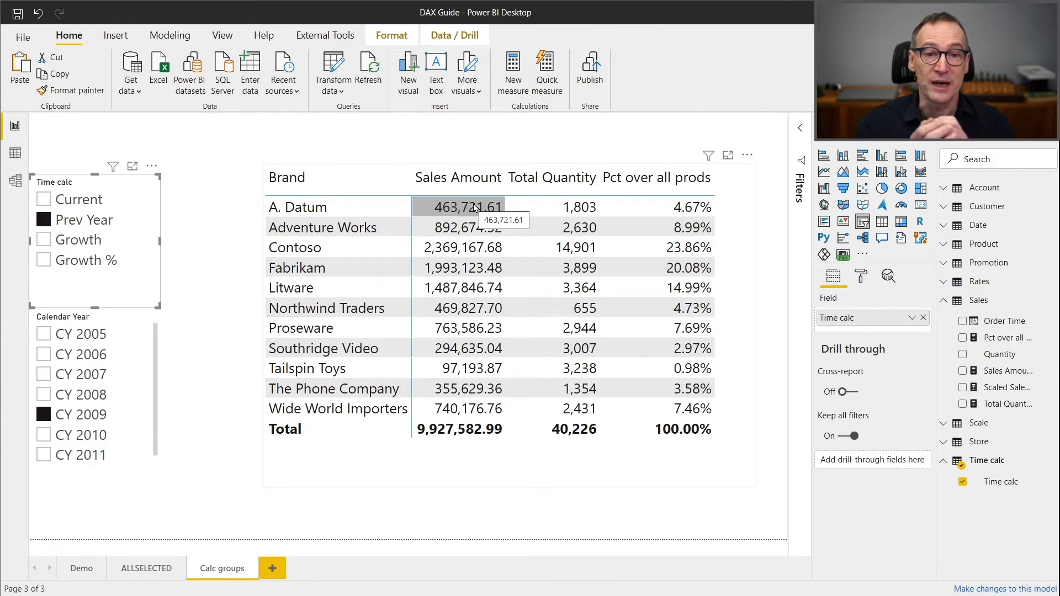
mouse_move(562, 215)
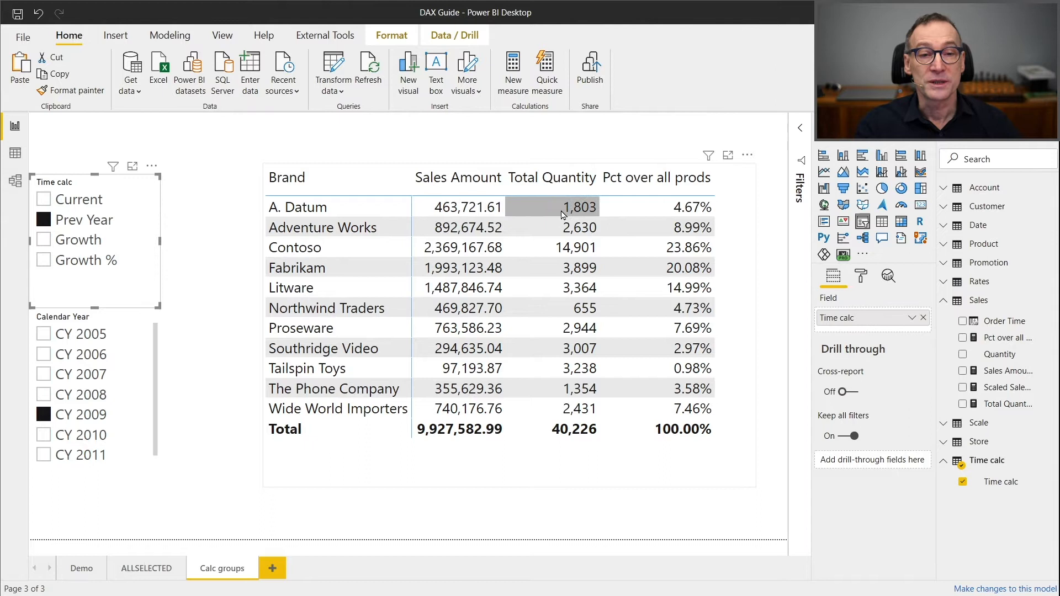
mouse_move(658, 218)
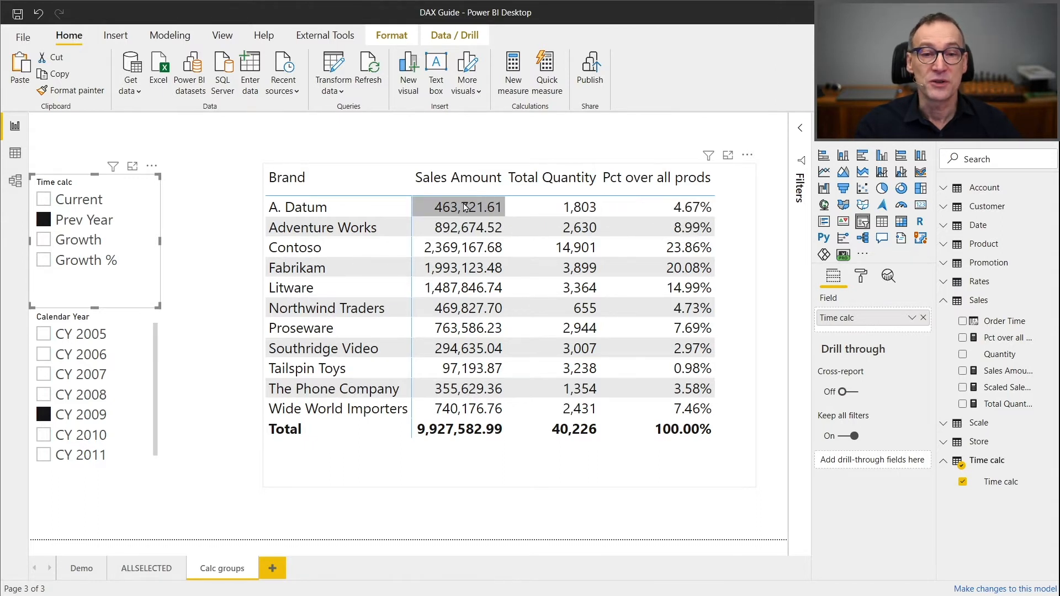
mouse_move(454, 436)
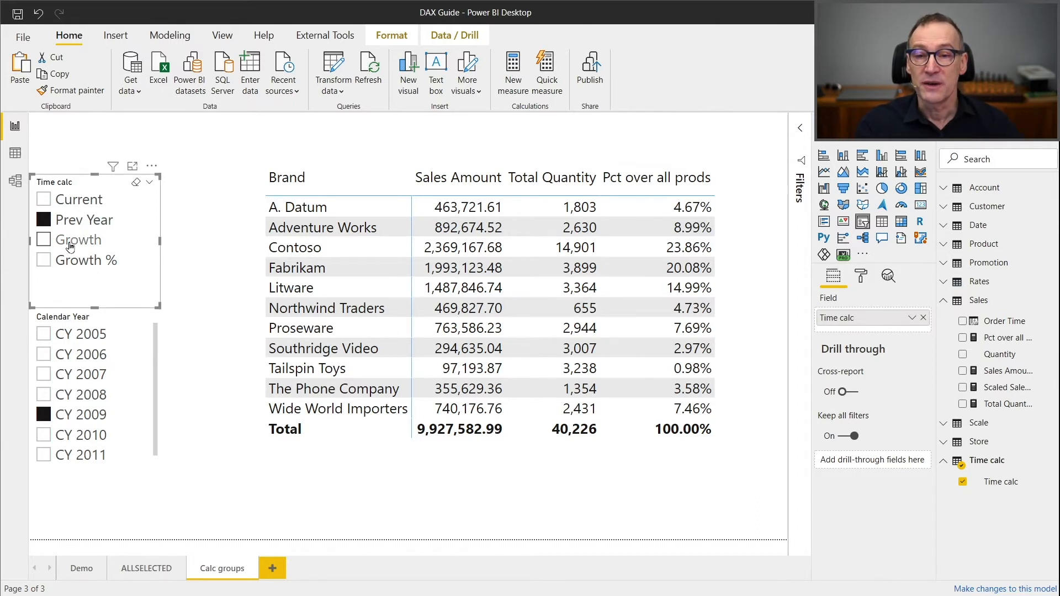
Step: Select Growth, then Growth %, in the Time calc slicer to show year-over-year changes
left_click(44, 240)
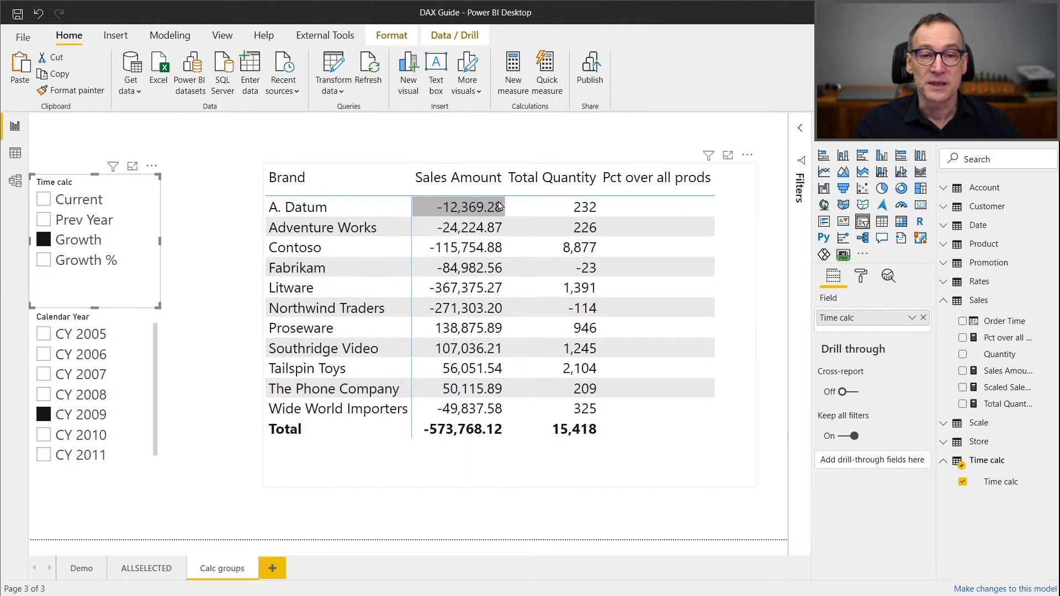
mouse_move(564, 251)
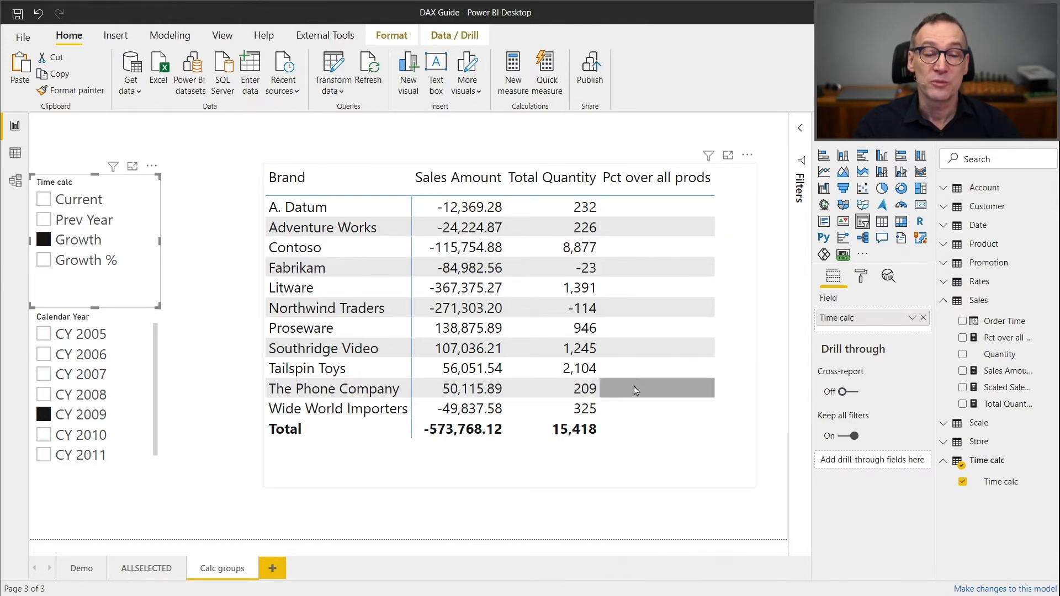
left_click(44, 260)
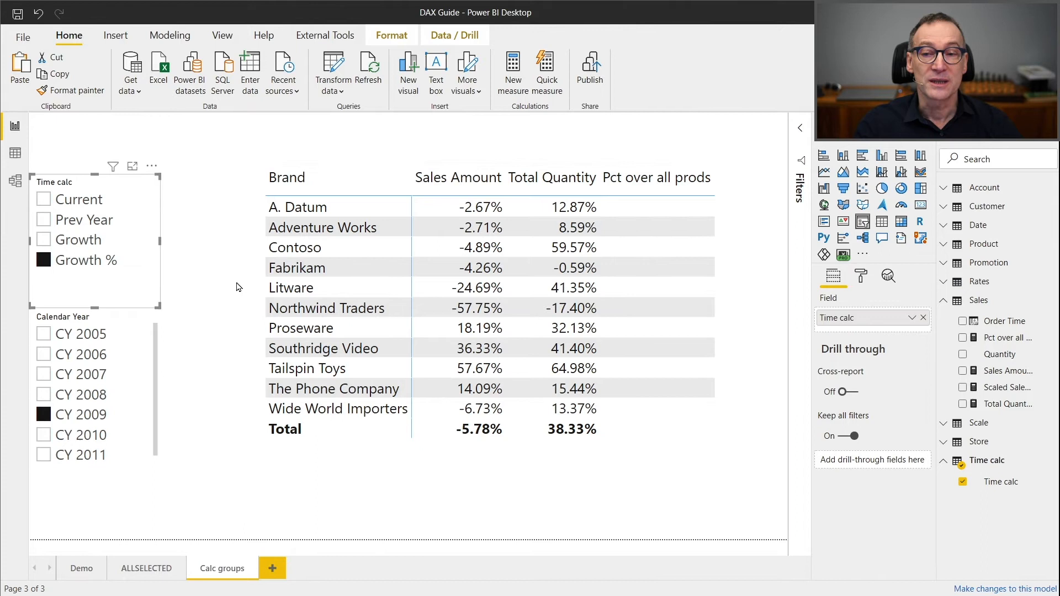
mouse_move(99, 260)
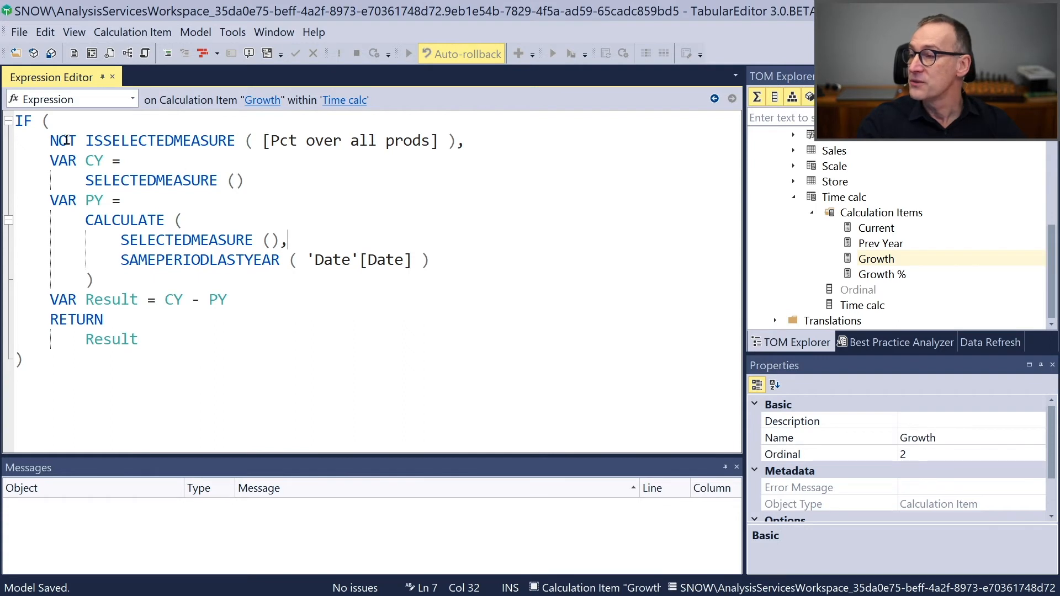
mouse_move(156, 141)
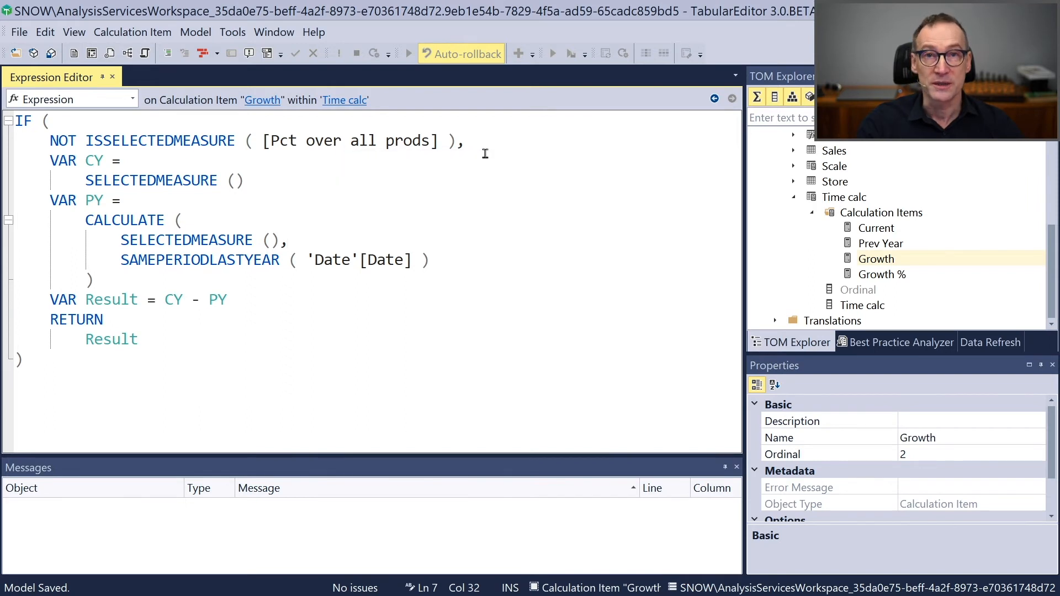
mouse_move(450, 165)
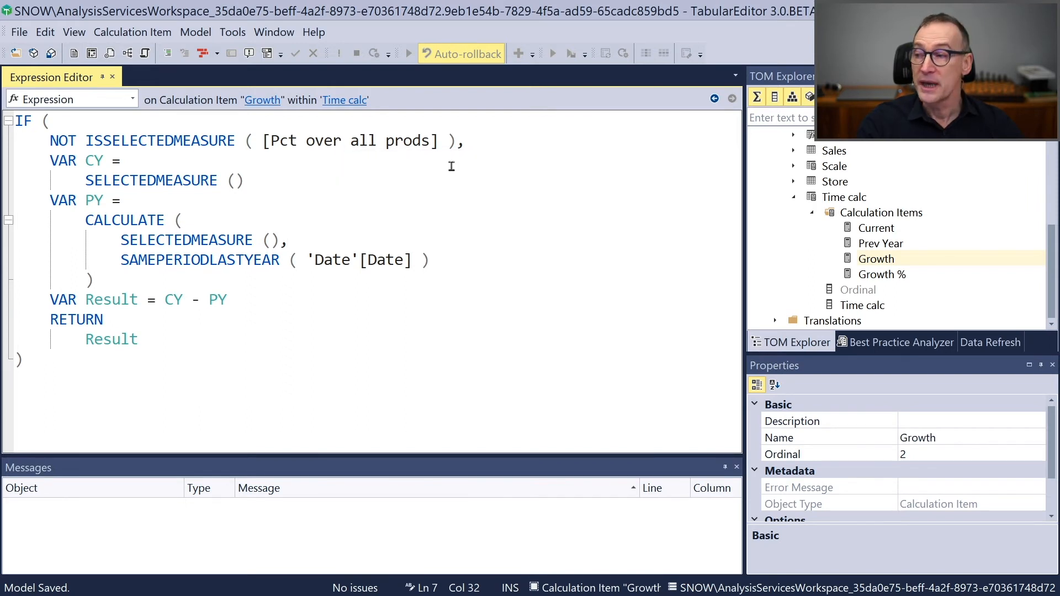
mouse_move(133, 162)
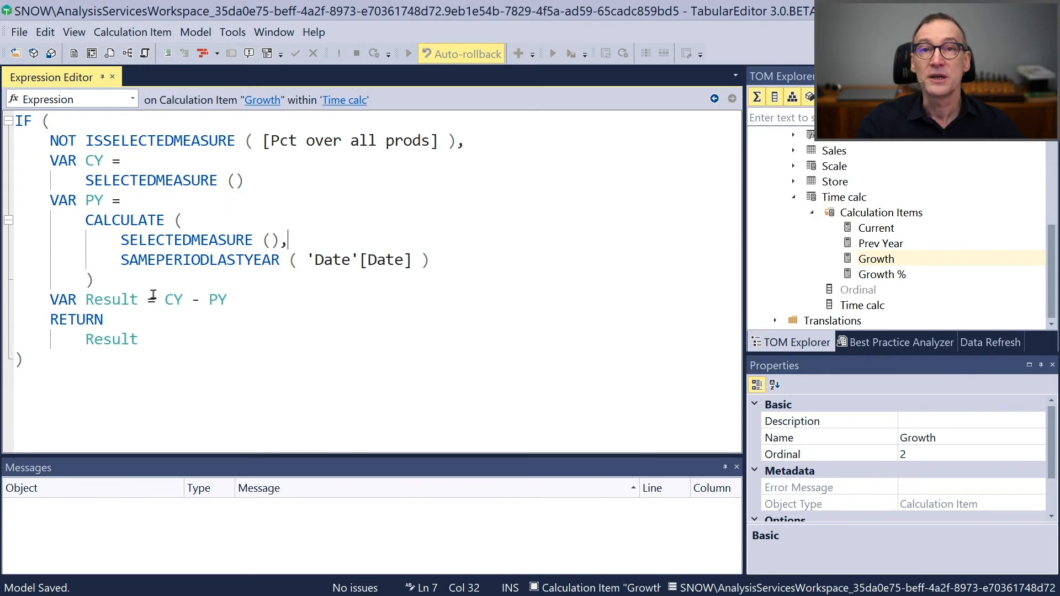
mouse_move(152, 297)
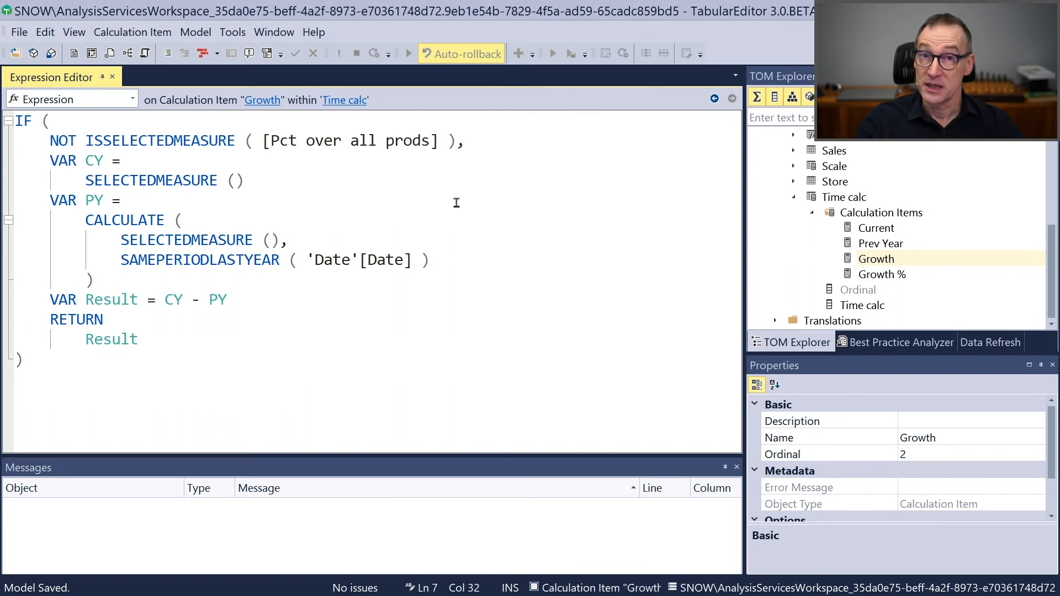
mouse_move(178, 334)
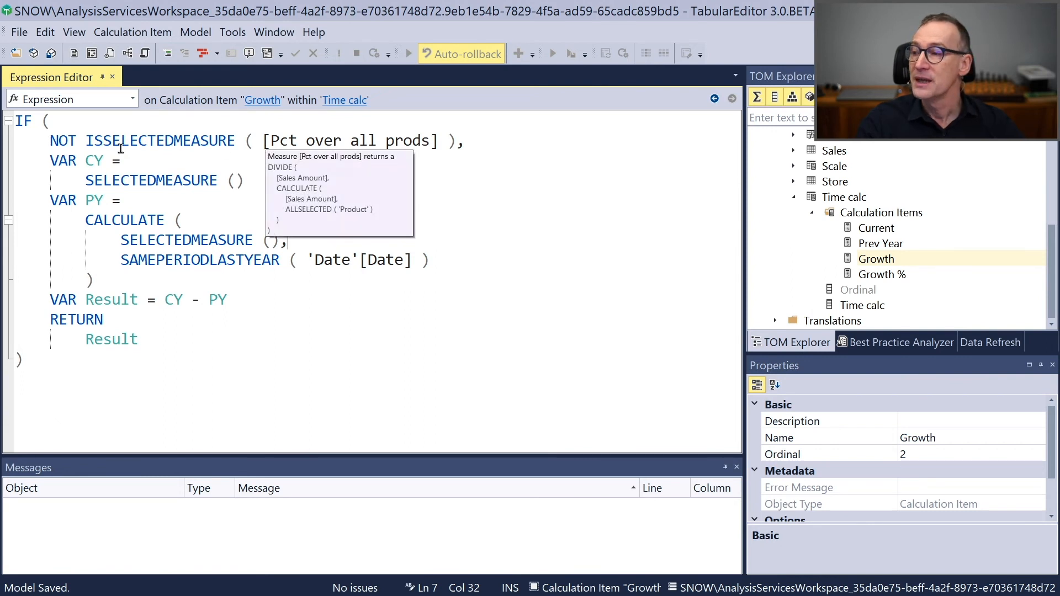
mouse_move(401, 153)
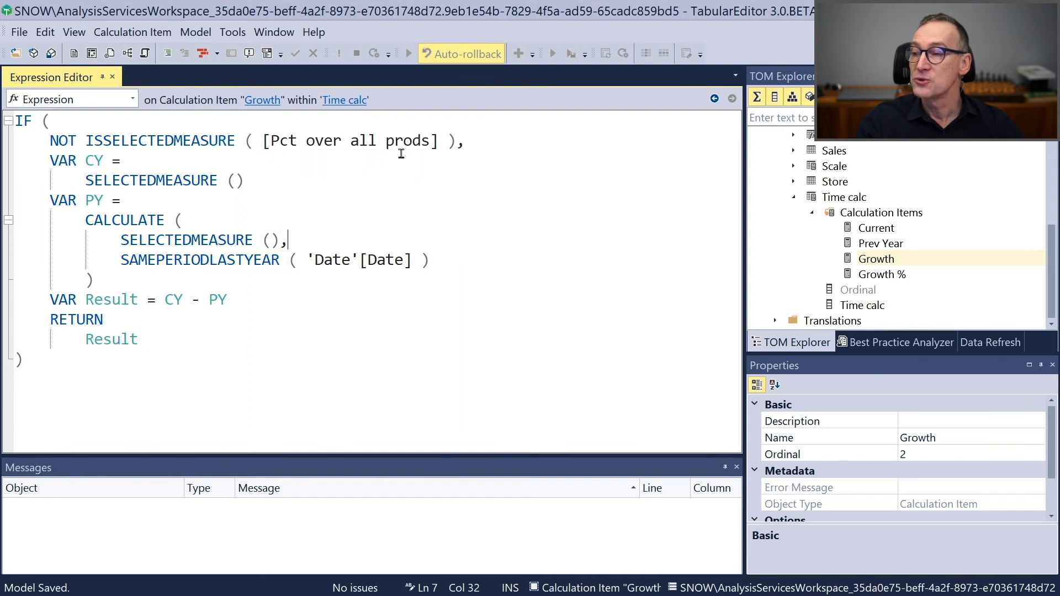